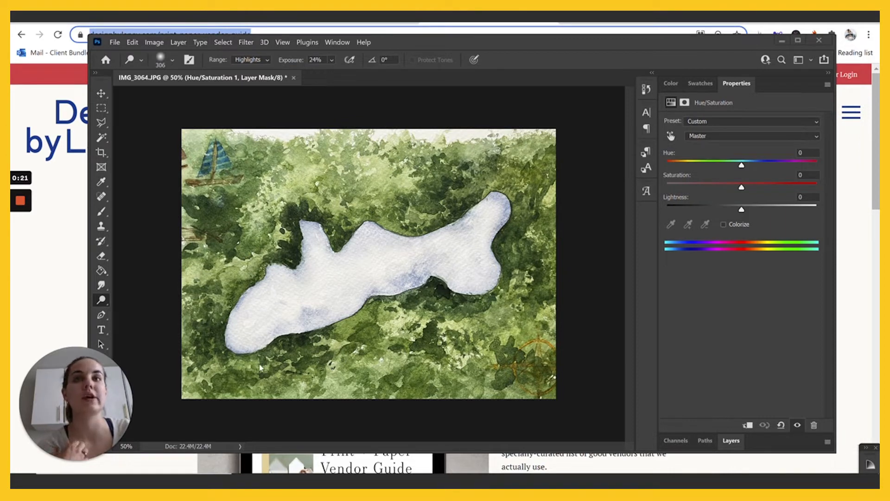
pyautogui.moveTo(527, 343)
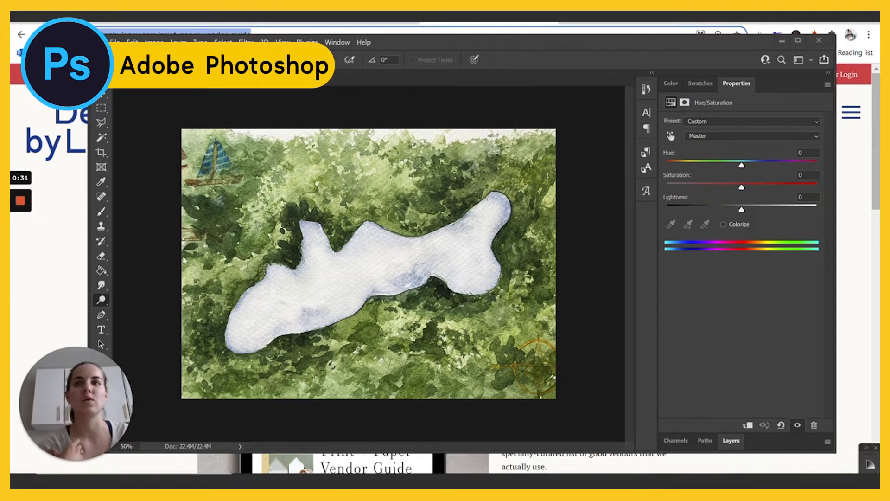
pyautogui.moveTo(538, 374)
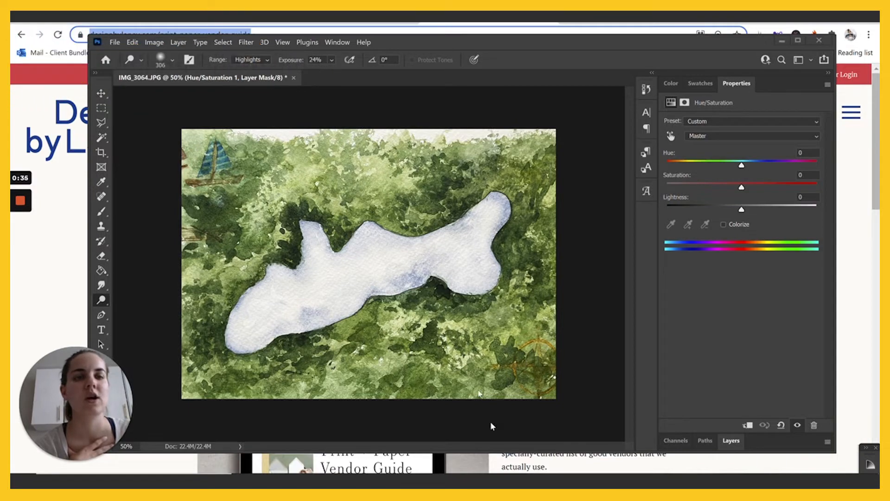
pyautogui.moveTo(165, 230)
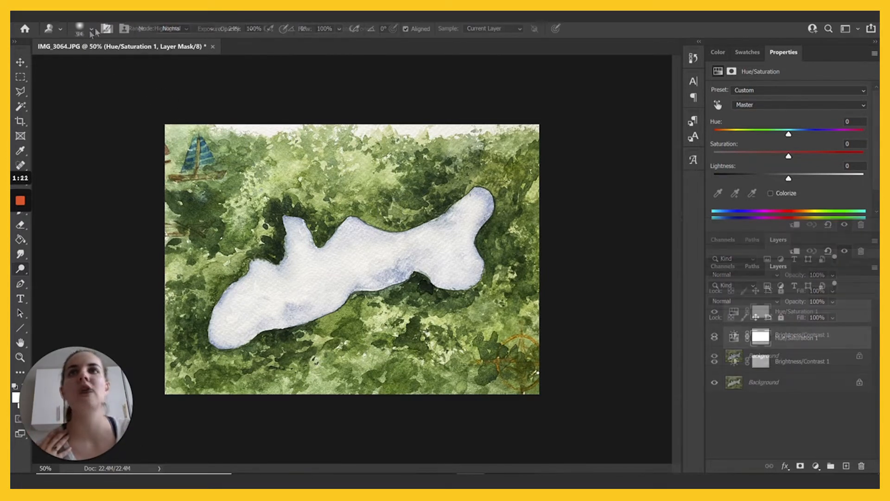
# - Give the Clone Stamp a 94 px soft brush, Normal mode and 70% opacity
pyautogui.click(80, 29)
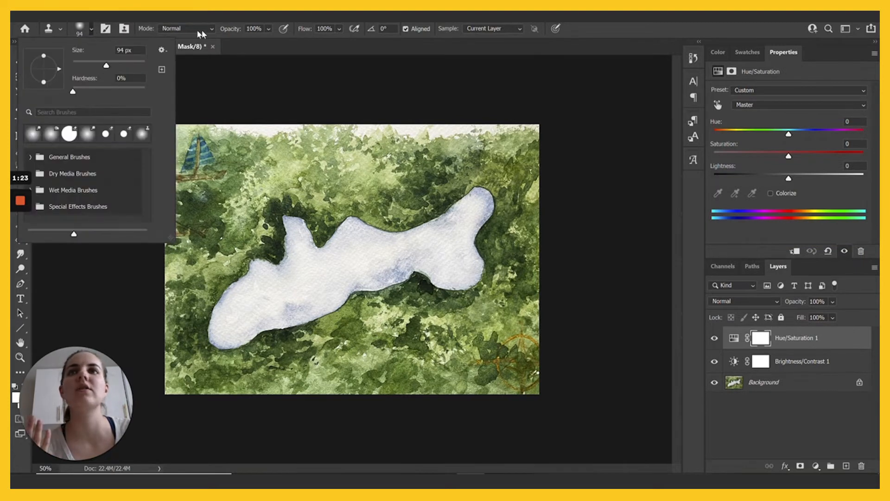
pyautogui.click(188, 29)
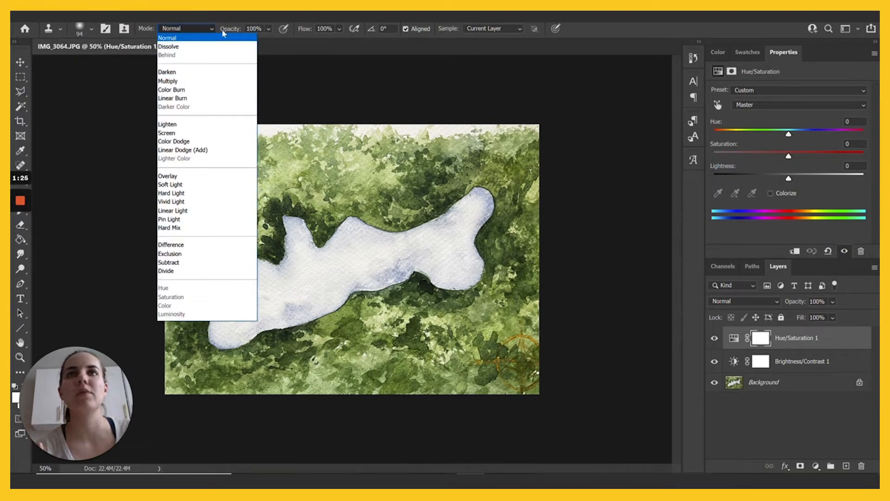
pyautogui.click(167, 37)
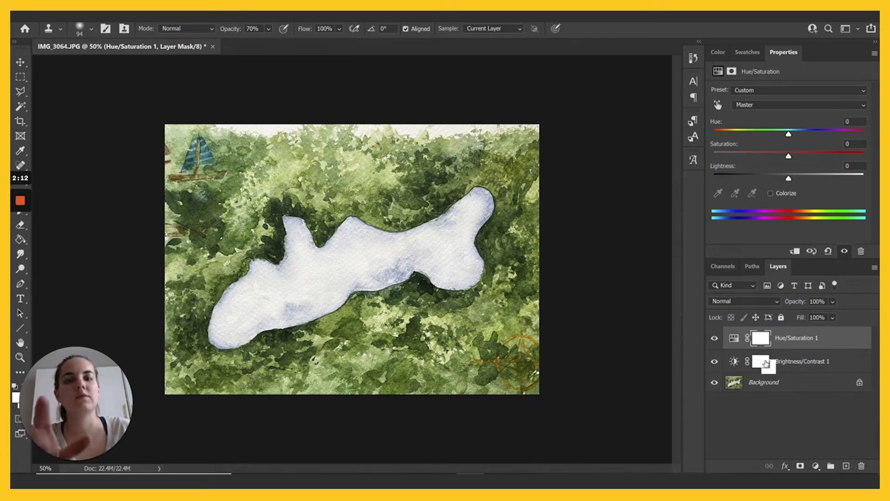
pyautogui.click(764, 382)
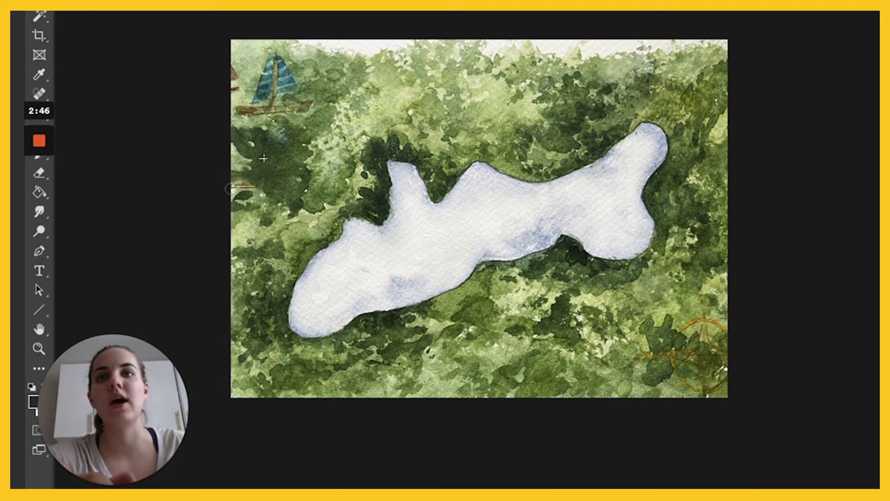
pyautogui.moveTo(286, 165)
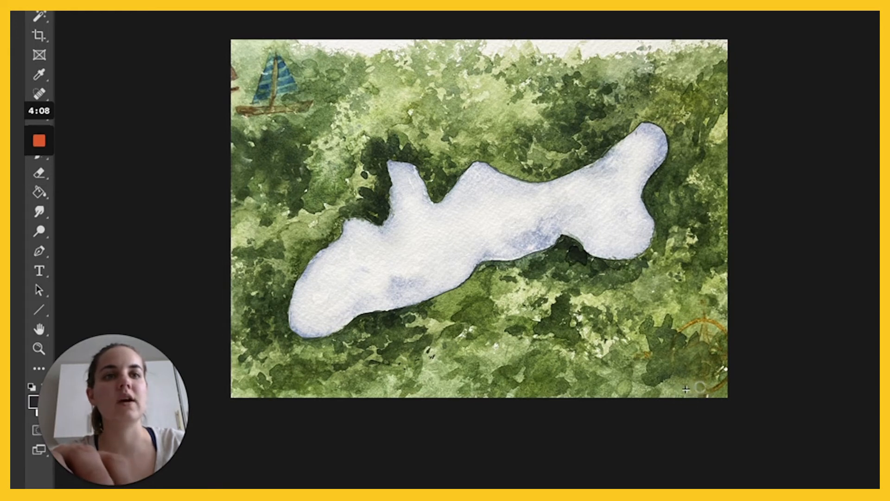
pyautogui.moveTo(704, 392)
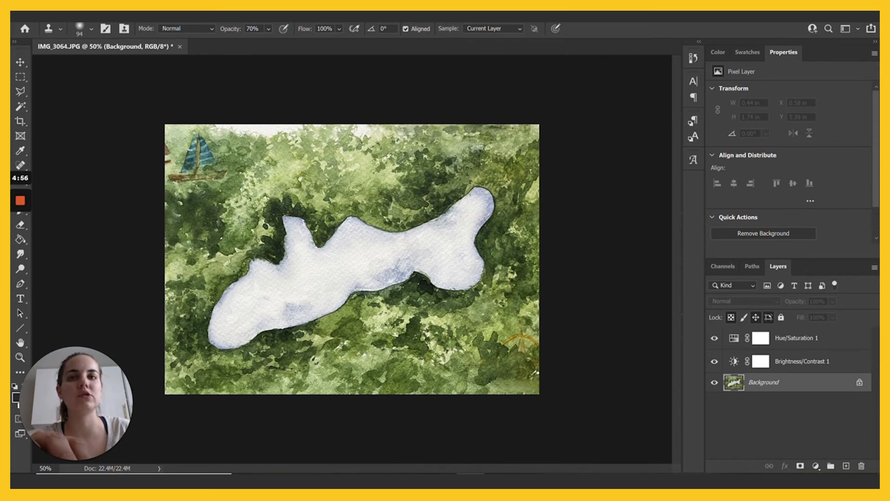
# - Stamp green watercolor texture over the leftover compass rose marks at bottom right
pyautogui.click(227, 314)
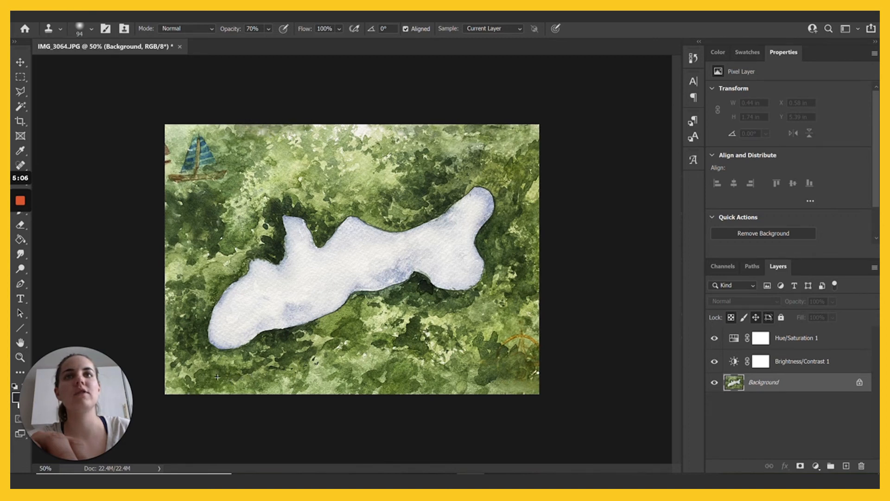
pyautogui.moveTo(263, 390)
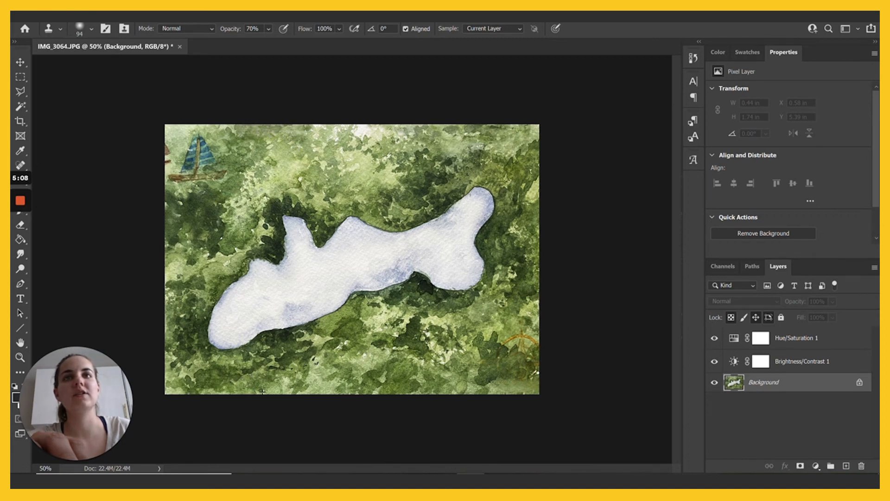
pyautogui.moveTo(265, 399)
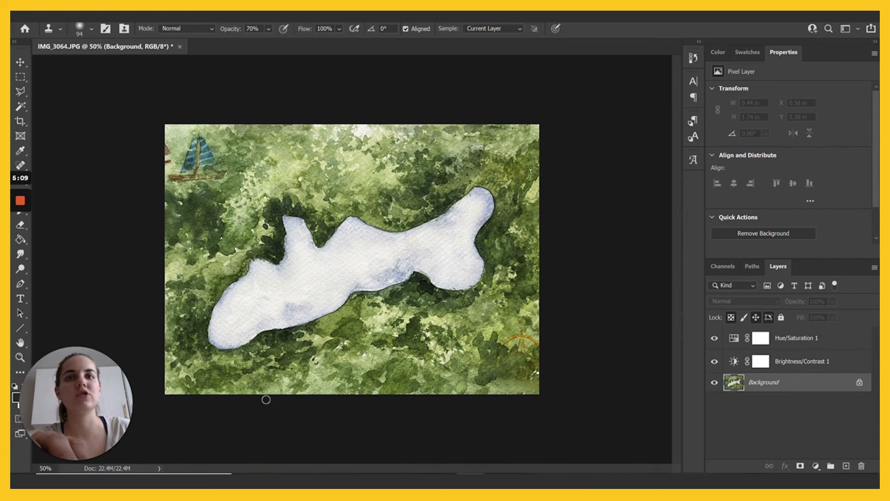